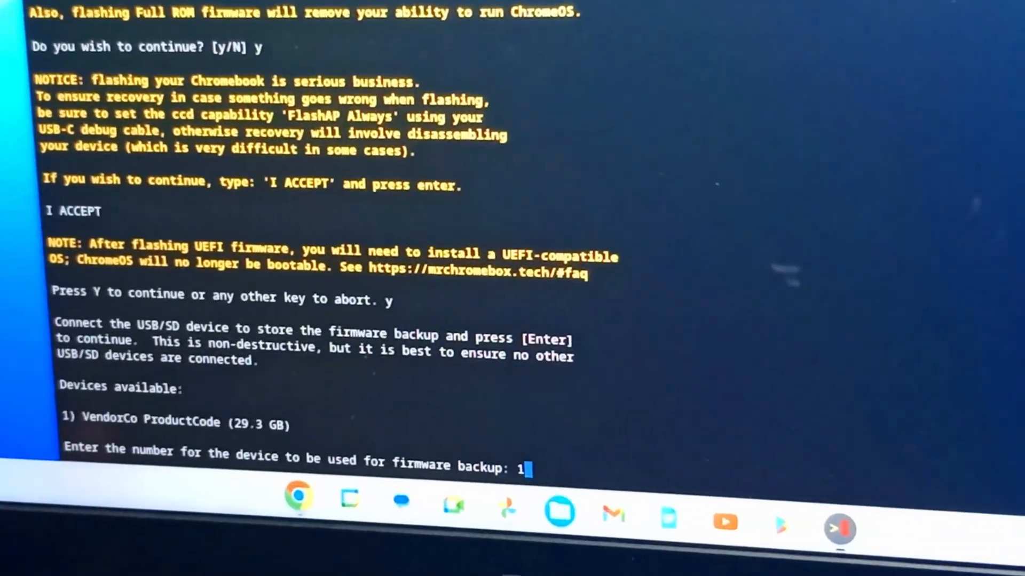
# Back up stock firmware to USB device 1, flash Full ROM UEFI, and return to the main menu
pyautogui.press('Return')
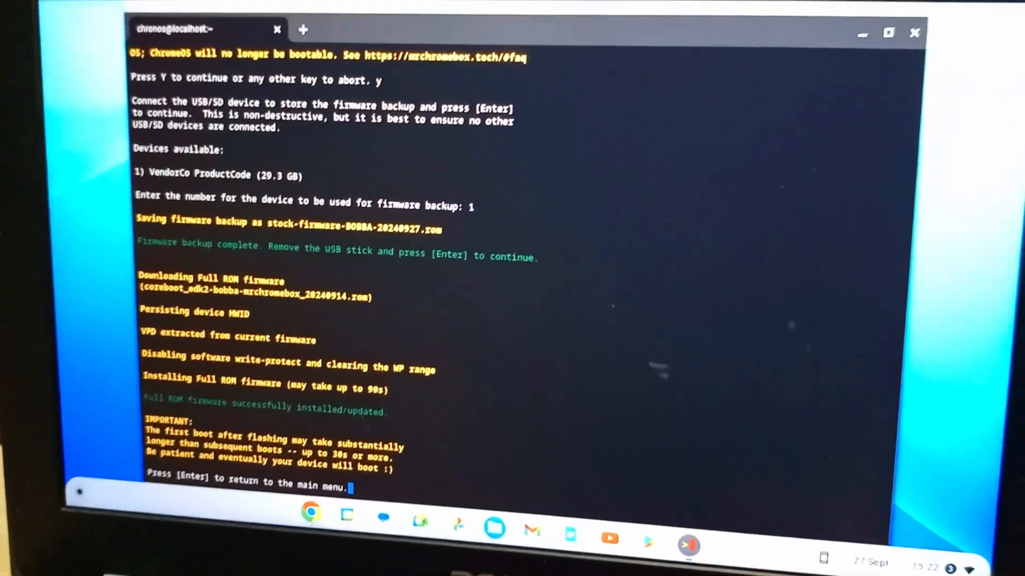
pyautogui.press('Return')
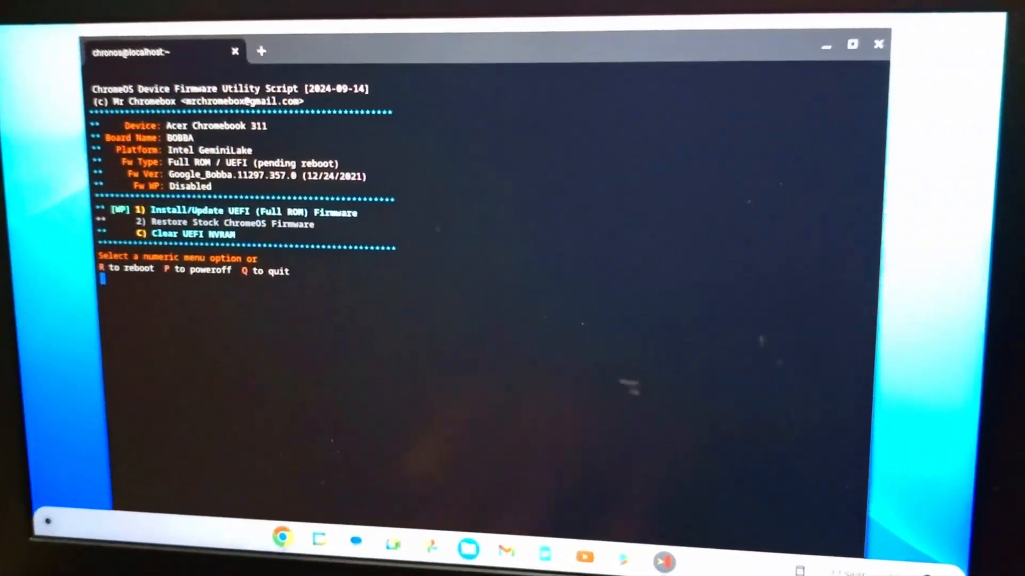